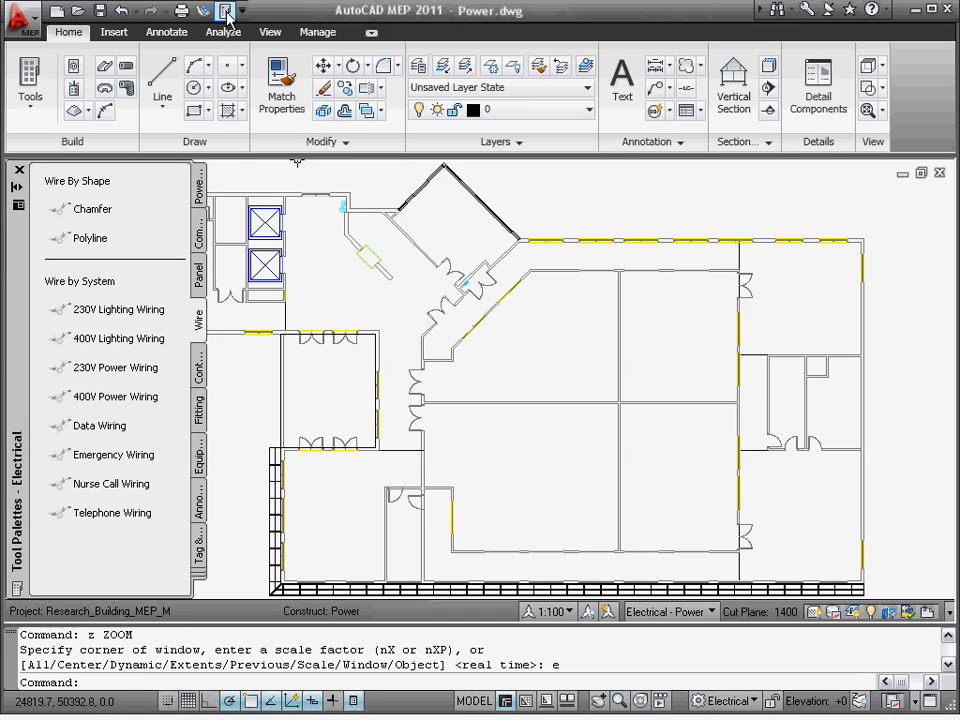
# Zoom in on Laboratory 221 and Common Area 213 in the Power drawing floor plan
pyautogui.click(222, 10)
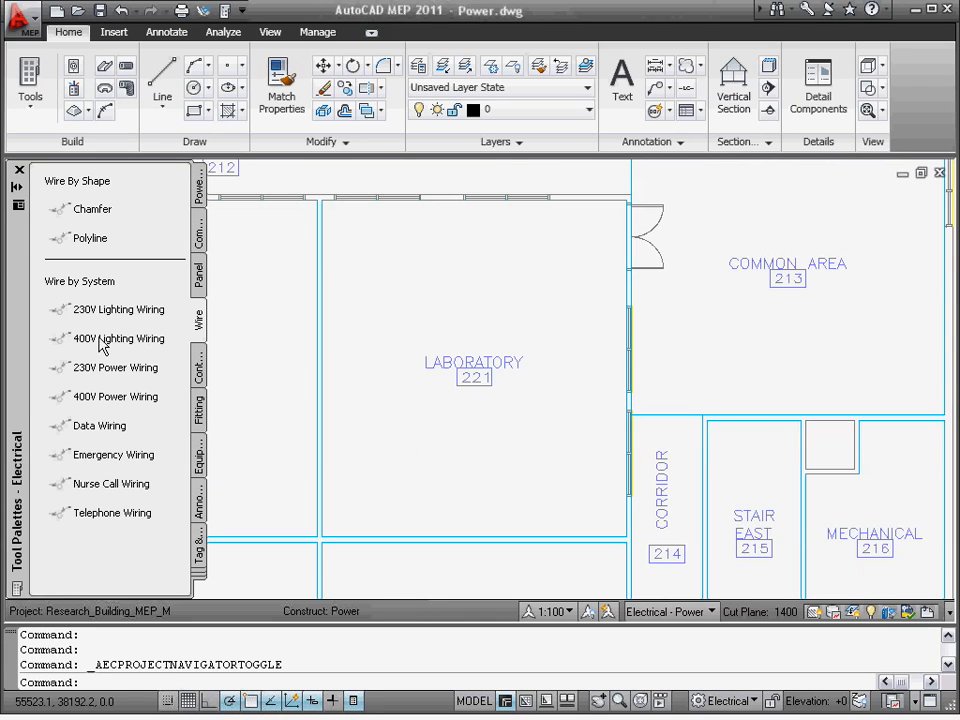
pyautogui.moveTo(16, 318)
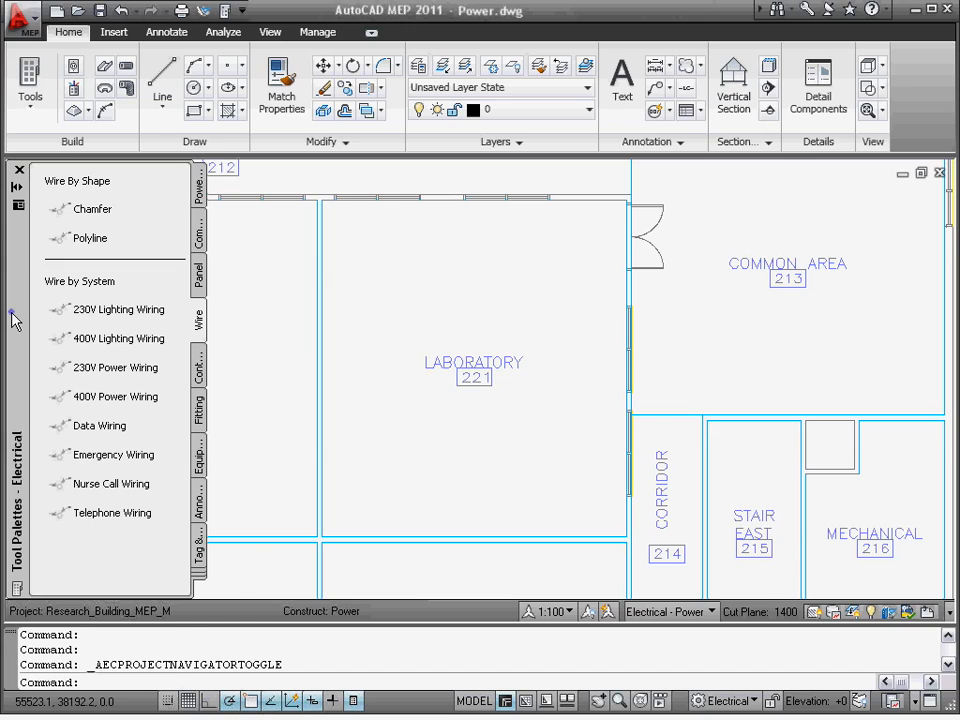
# Set the Single Switched Socket Outlet tool's elevation to 200
pyautogui.rightClick(16, 320)
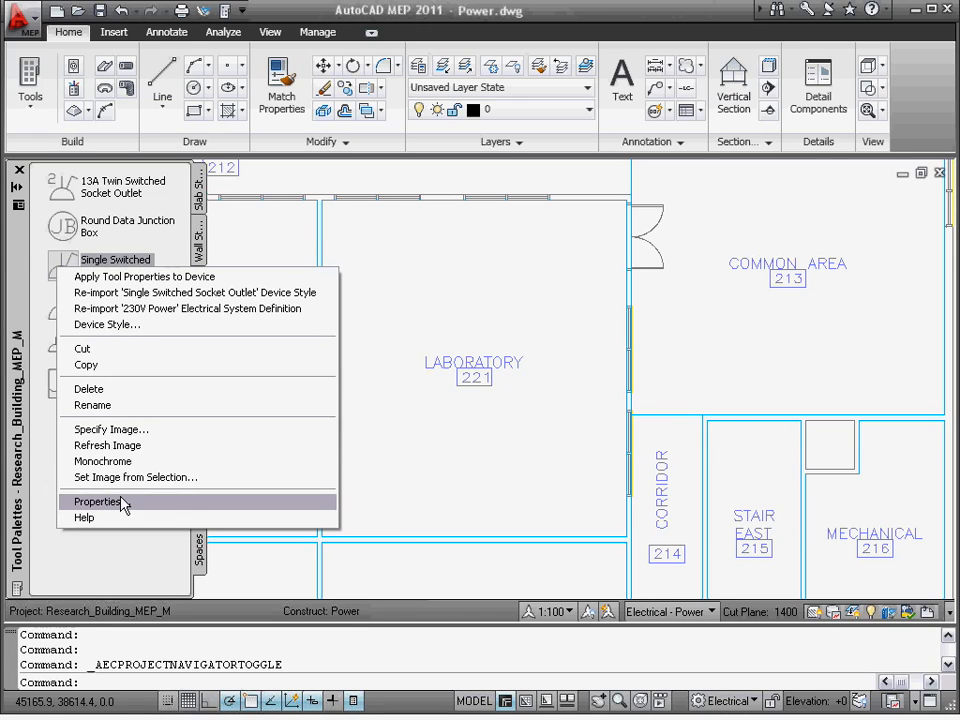
pyautogui.click(96, 500)
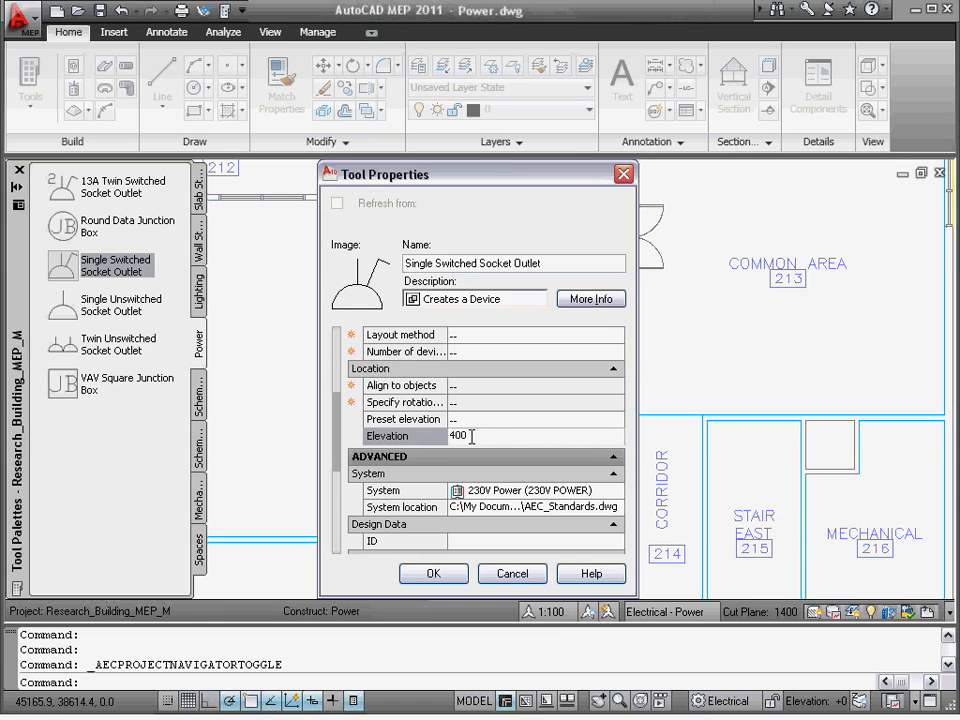
pyautogui.write('200')
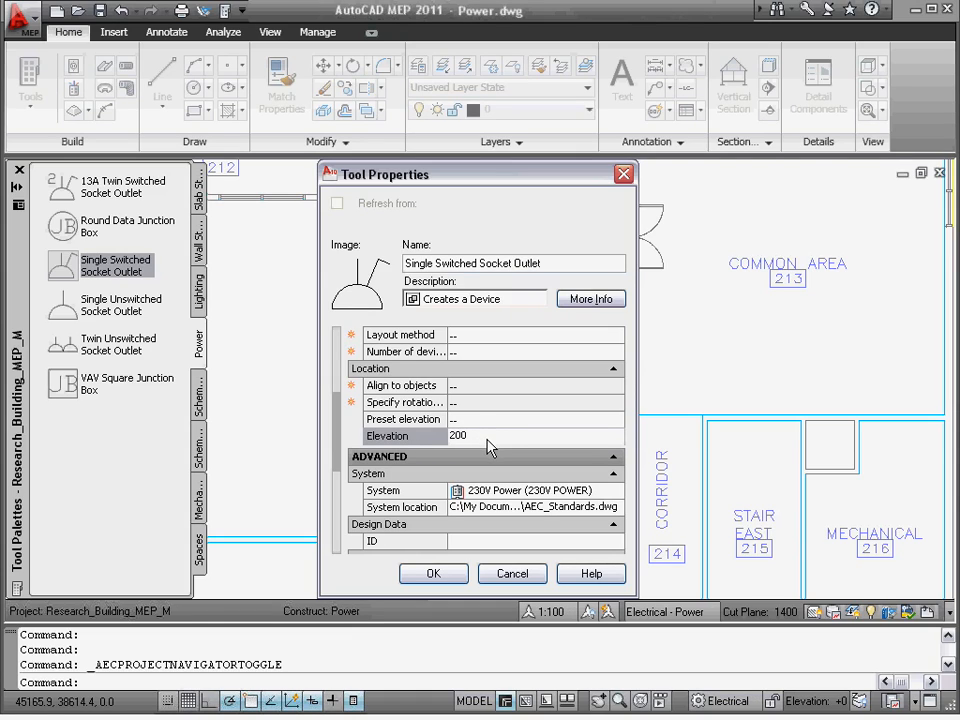
pyautogui.click(432, 572)
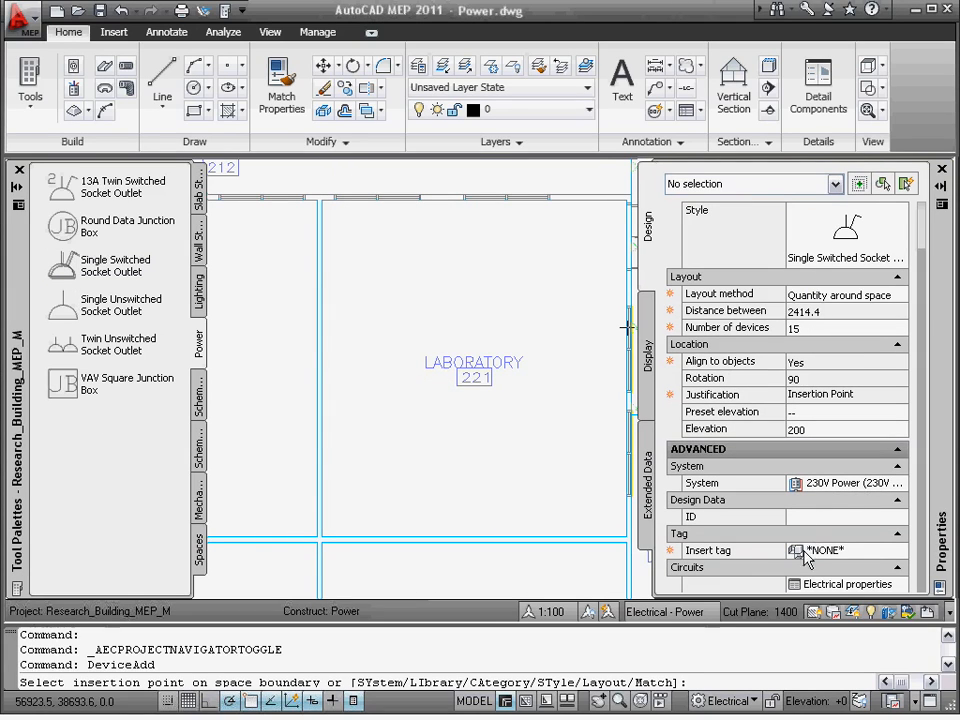
# Assign the outlets to circuit 1 of Electrical Panel Floor 2 in Electrical properties
pyautogui.click(856, 584)
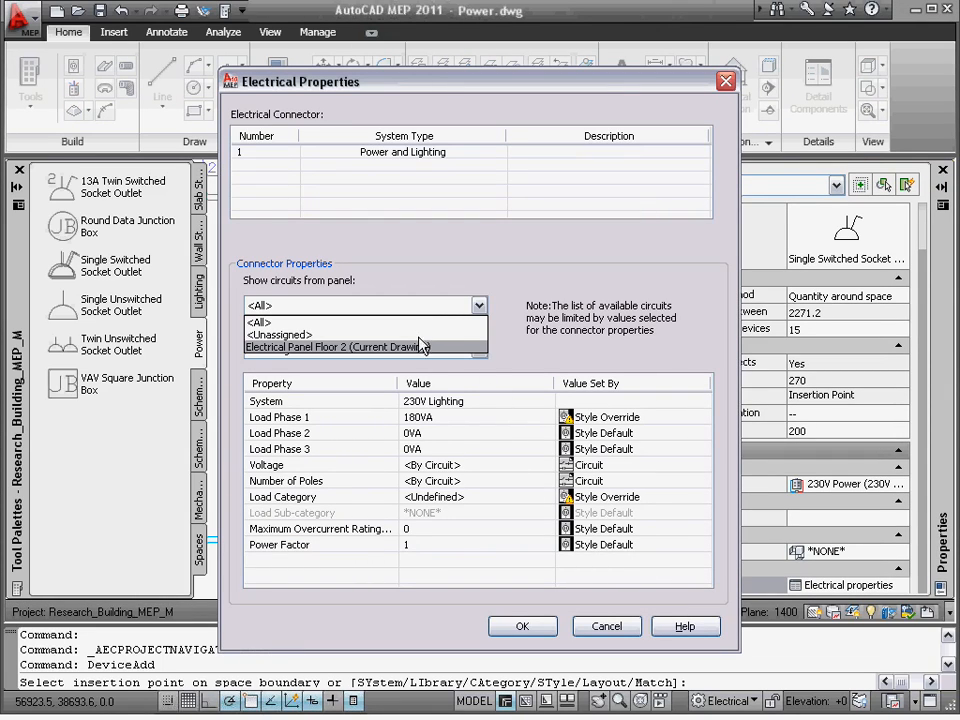
pyautogui.click(336, 348)
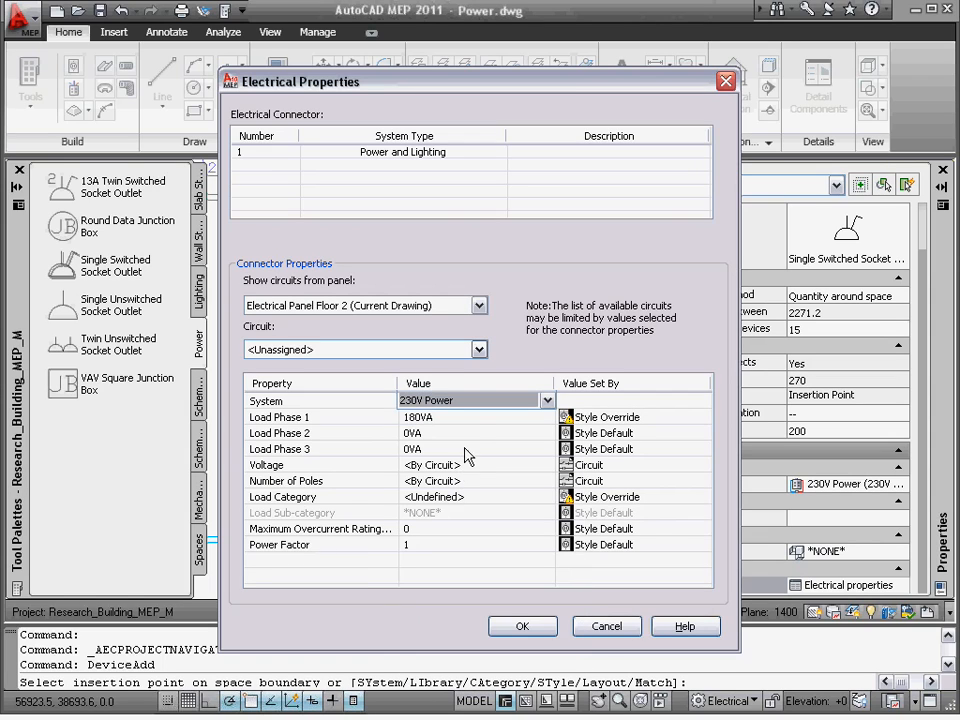
pyautogui.click(478, 348)
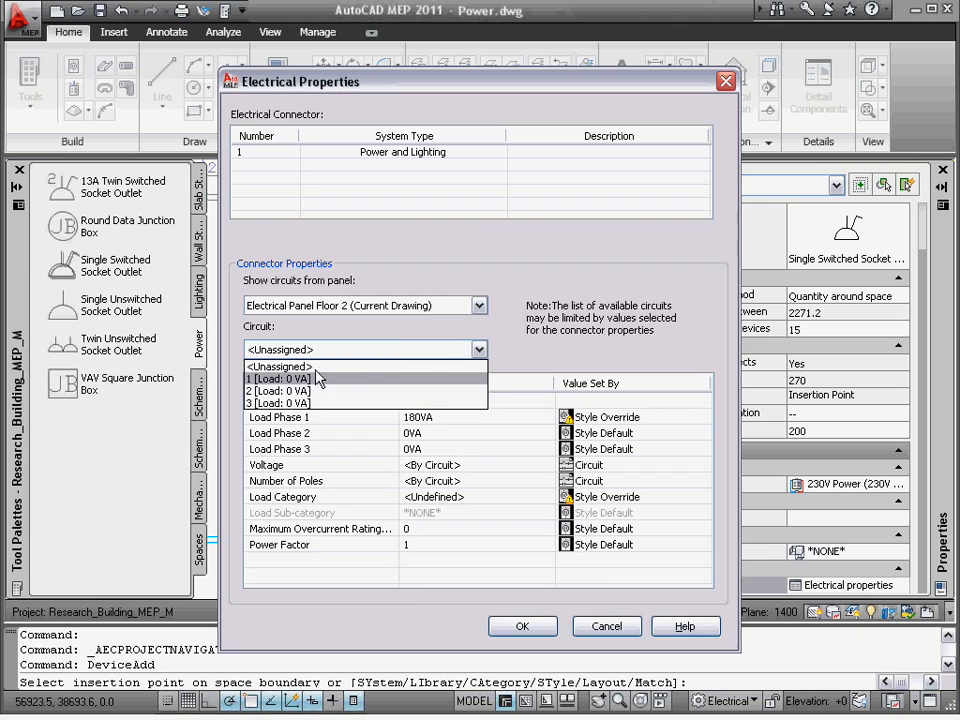
pyautogui.click(290, 380)
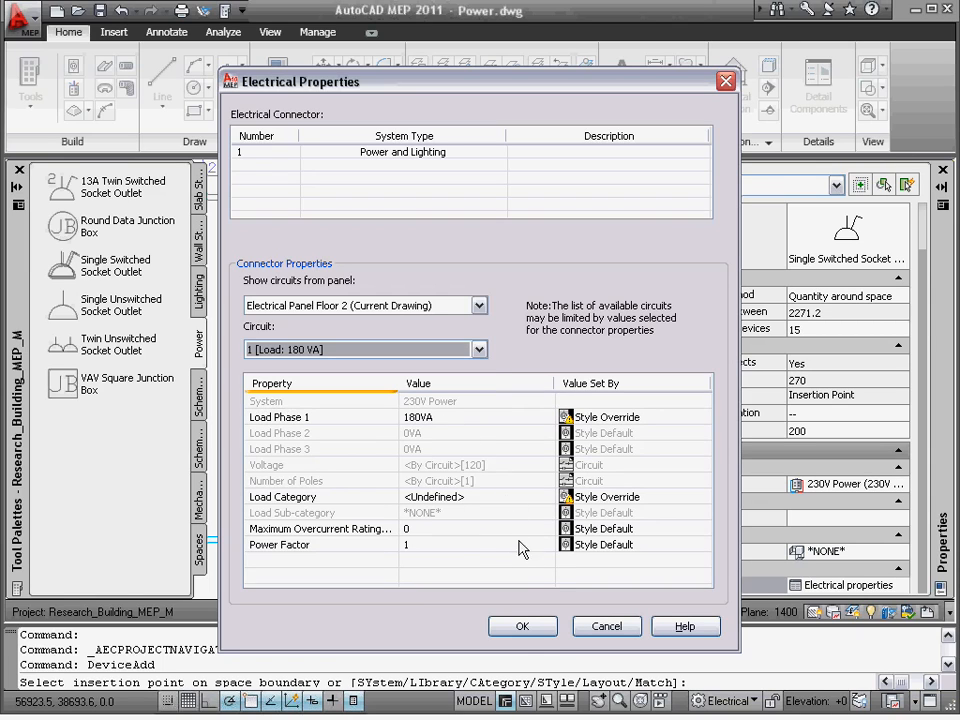
pyautogui.click(520, 624)
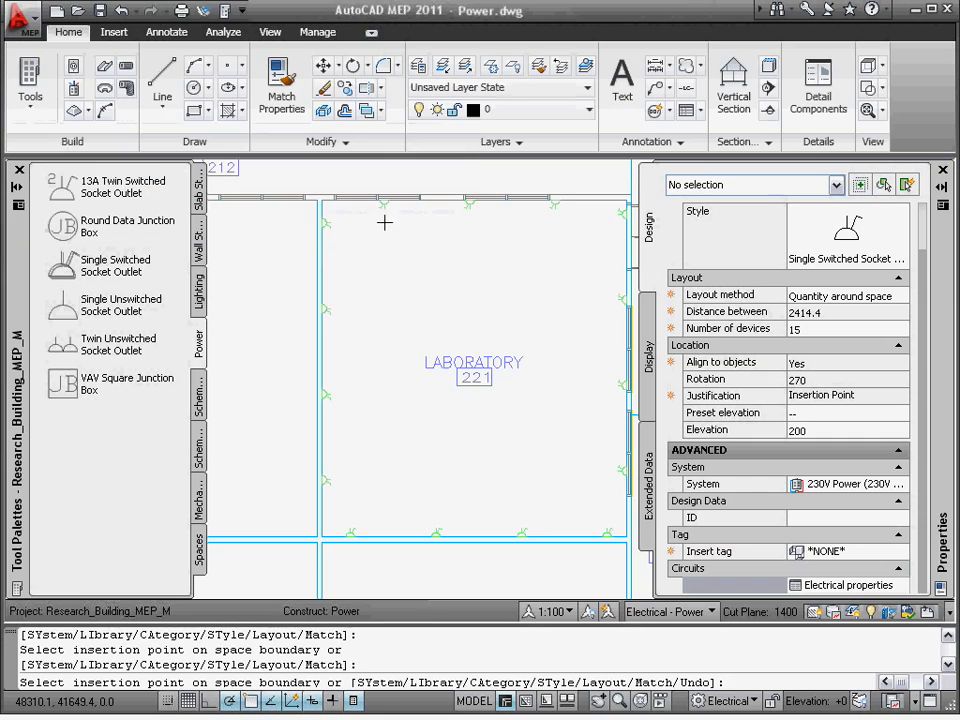
pyautogui.moveTo(376, 246)
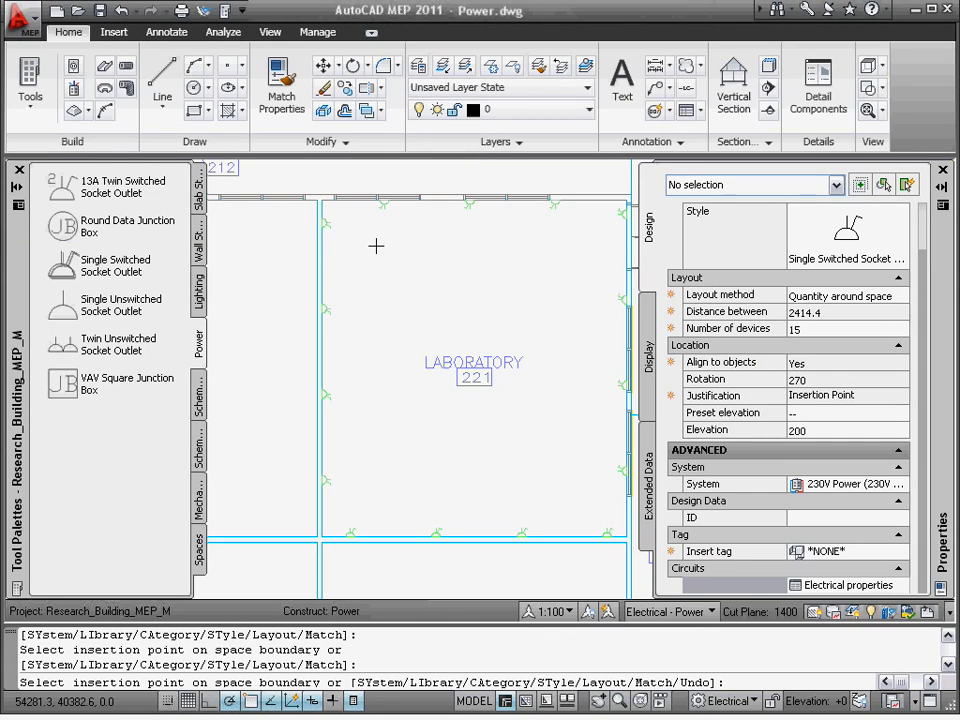
# Finish placing the socket outlets around Laboratory 221's walls
pyautogui.press('Escape')
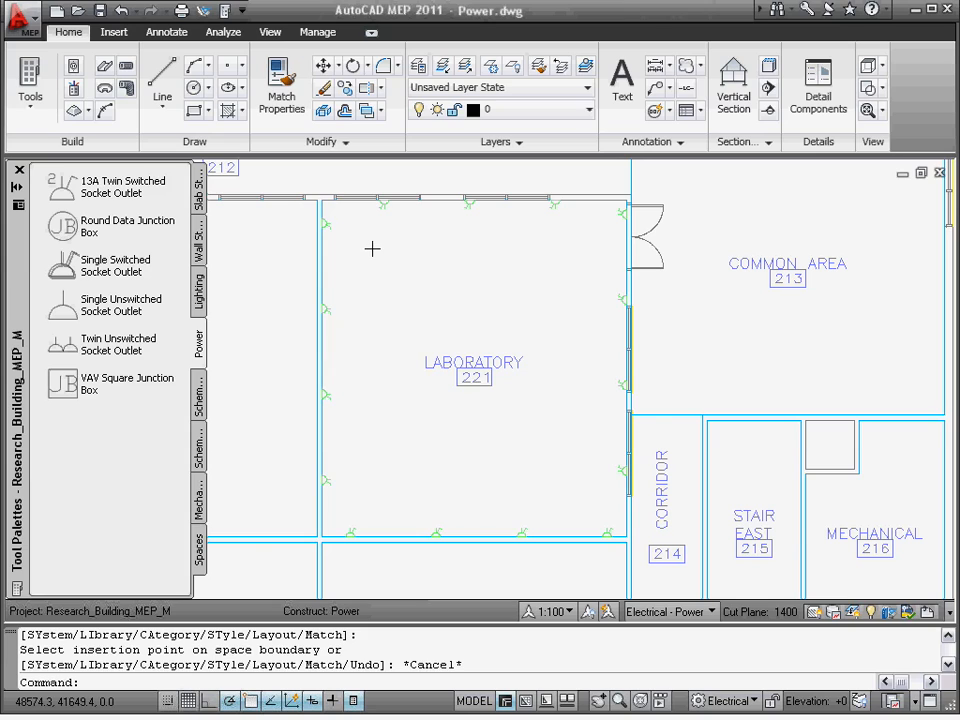
pyautogui.moveTo(332, 228)
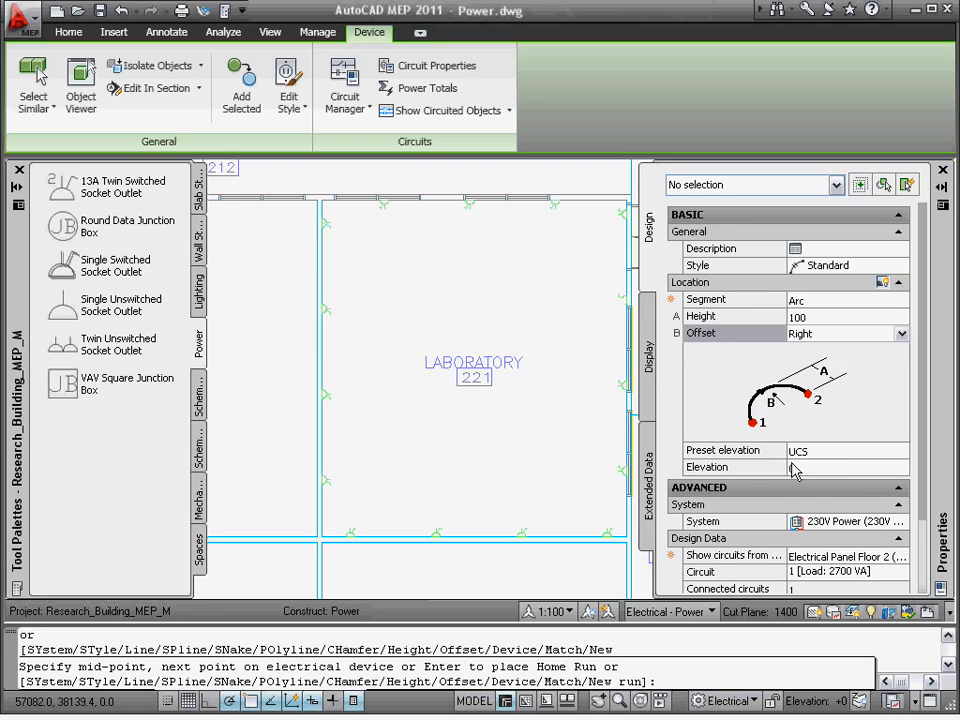
pyautogui.click(636, 348)
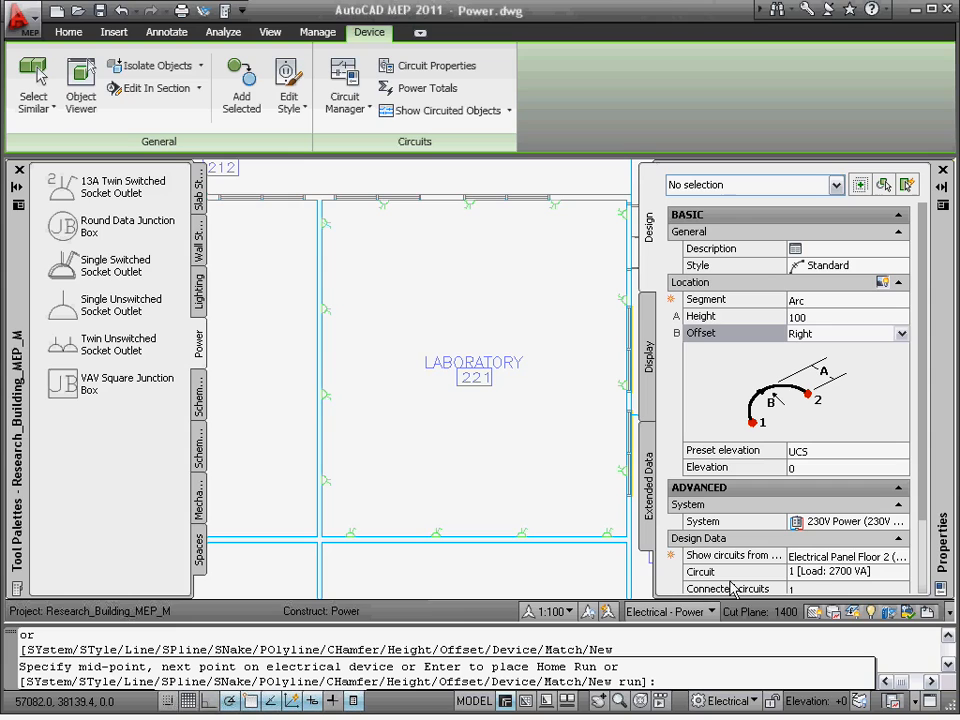
pyautogui.moveTo(458, 362)
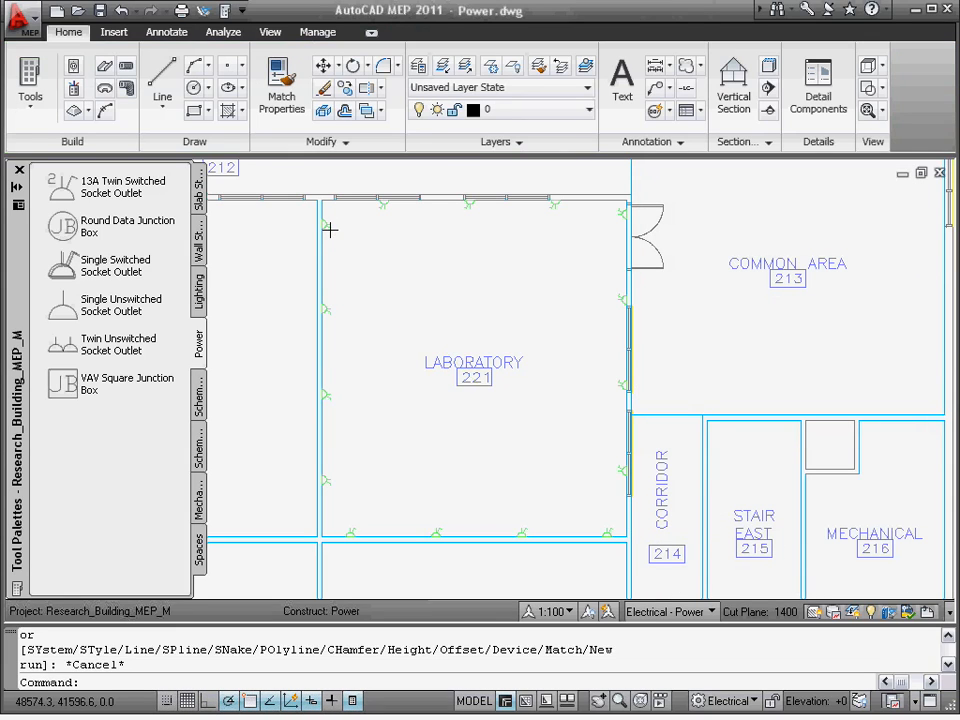
pyautogui.click(320, 220)
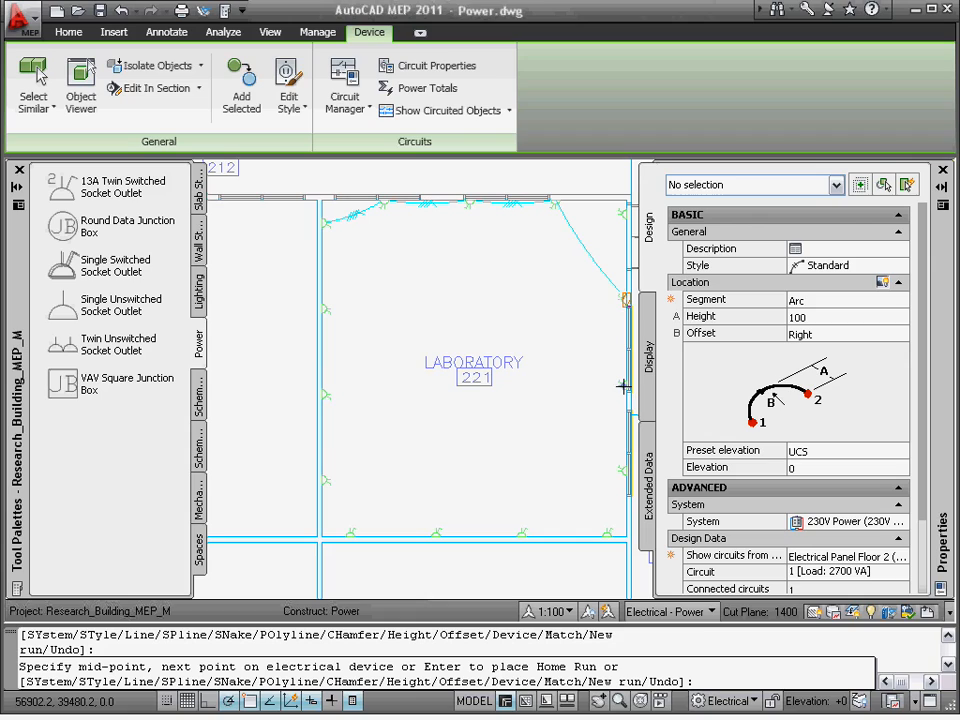
pyautogui.moveTo(604, 524)
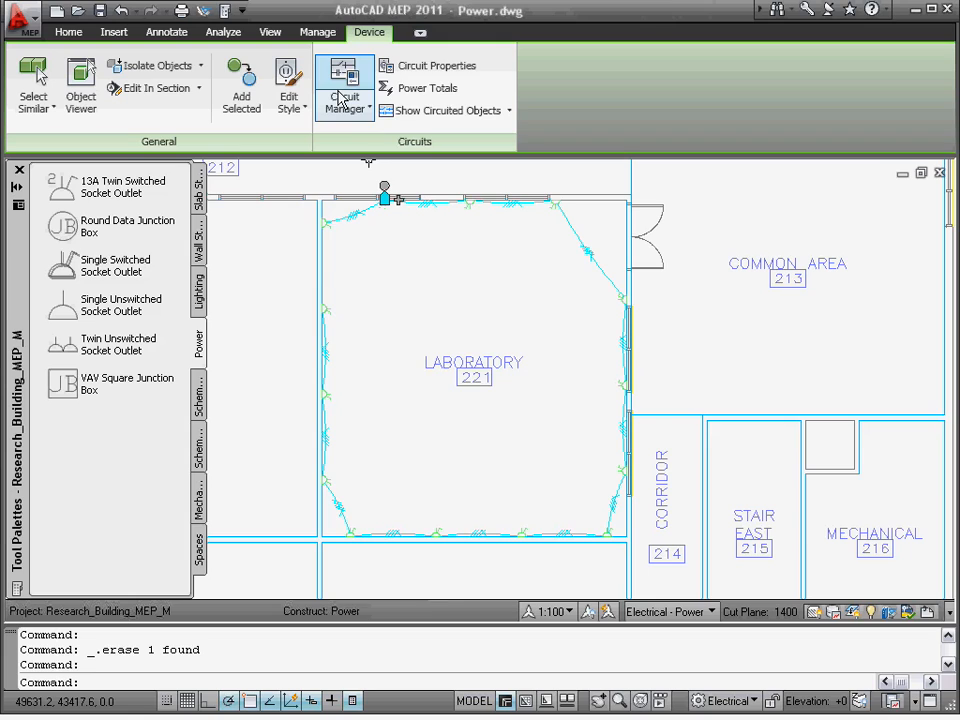
# Show Electrical Panel Floor 2's circuit loads in Circuit Manager
pyautogui.click(344, 88)
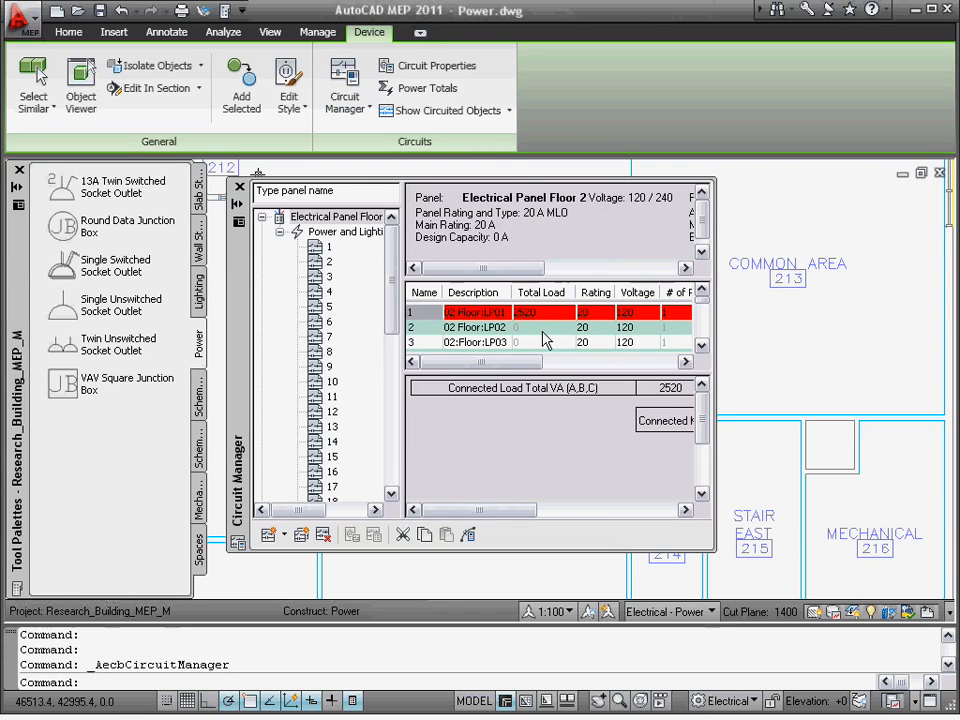